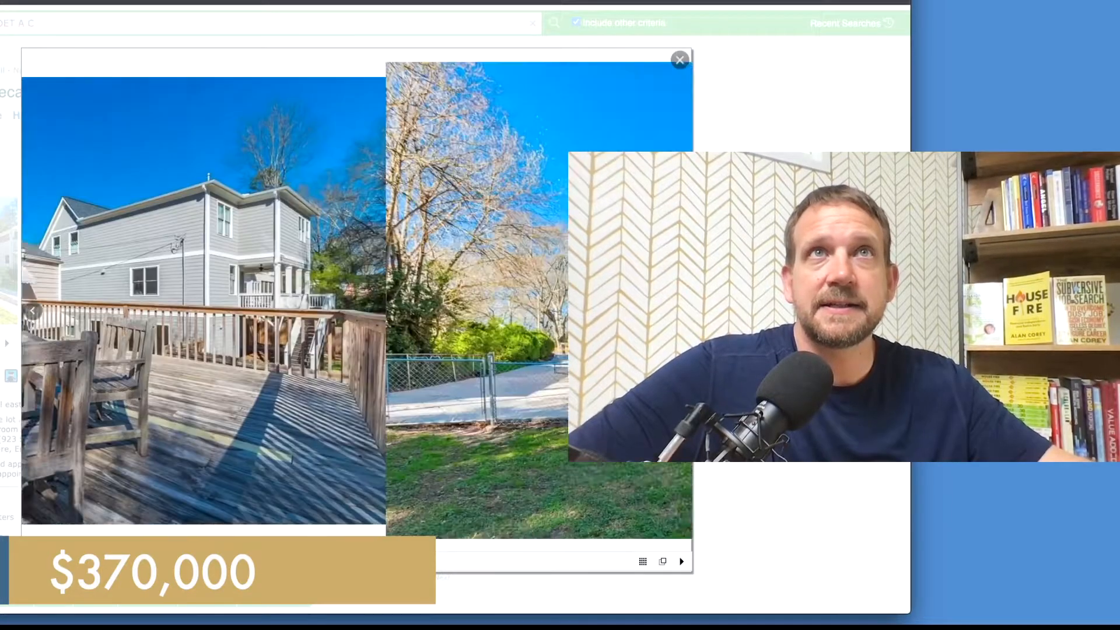
- Browse the listing photos from the back deck through the bedroom to the basement kitchenette
{"action": "left_click", "coordinate": [679, 561]}
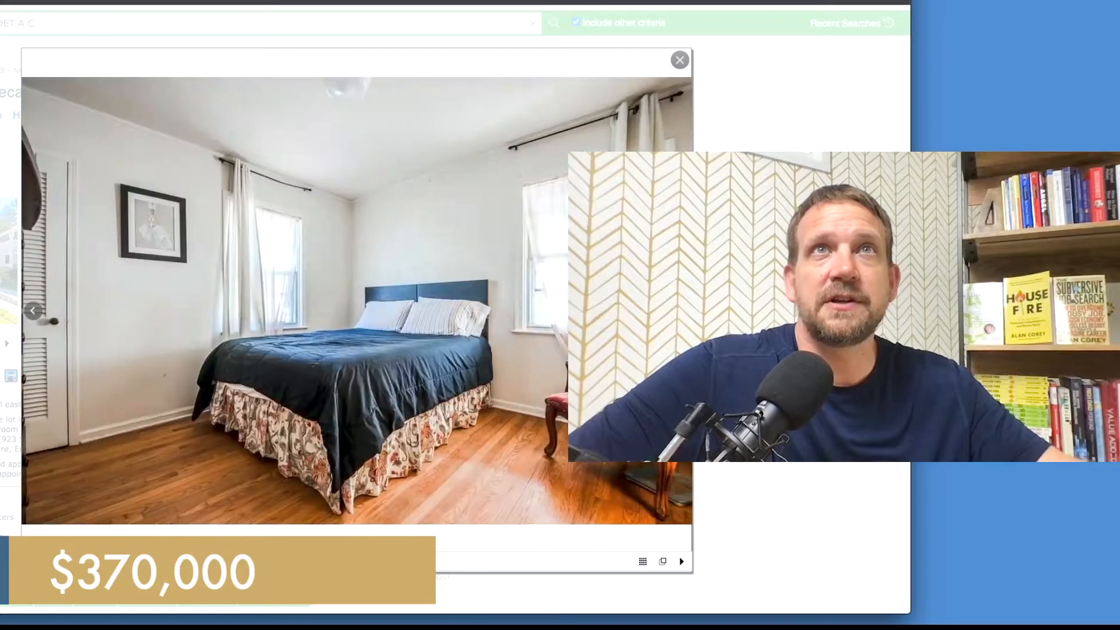
{"action": "left_click", "coordinate": [679, 311]}
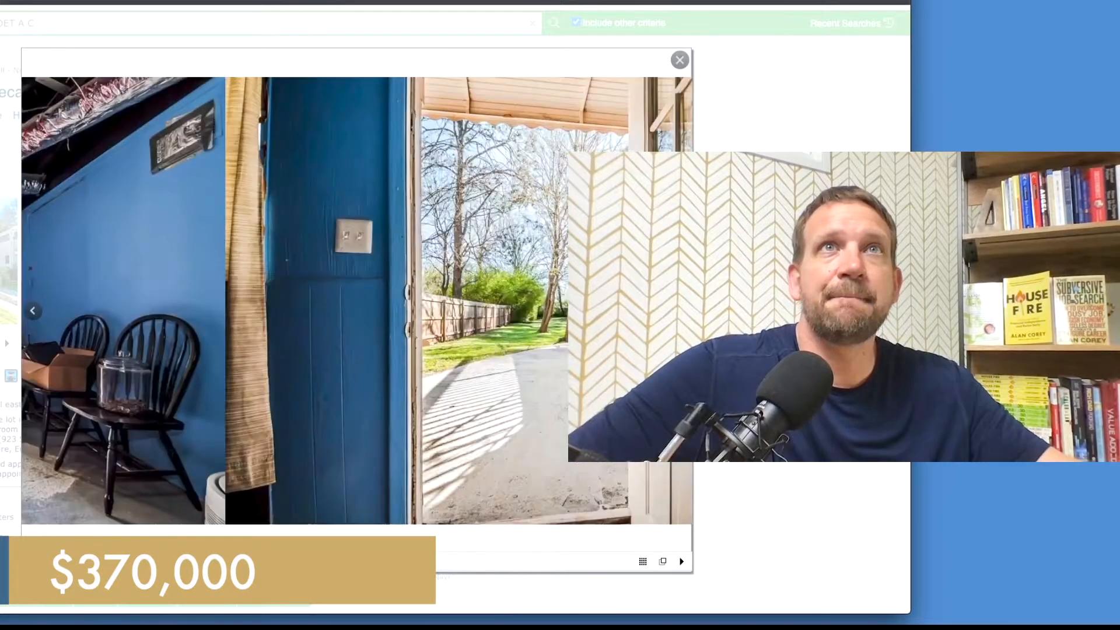
{"action": "left_click", "coordinate": [679, 562]}
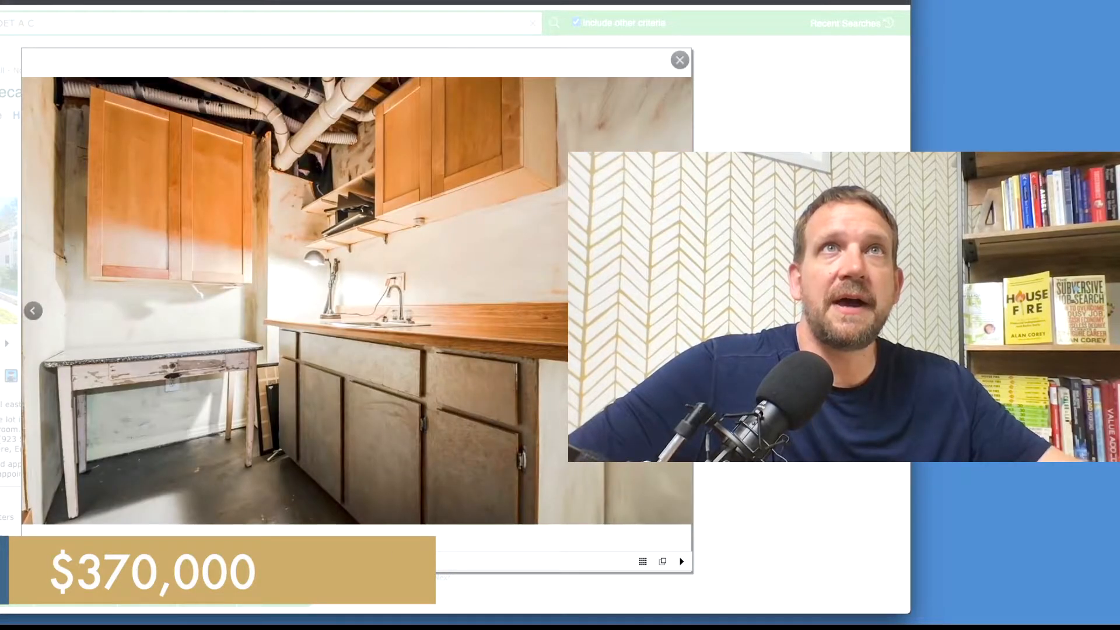
{"action": "left_click", "coordinate": [680, 560]}
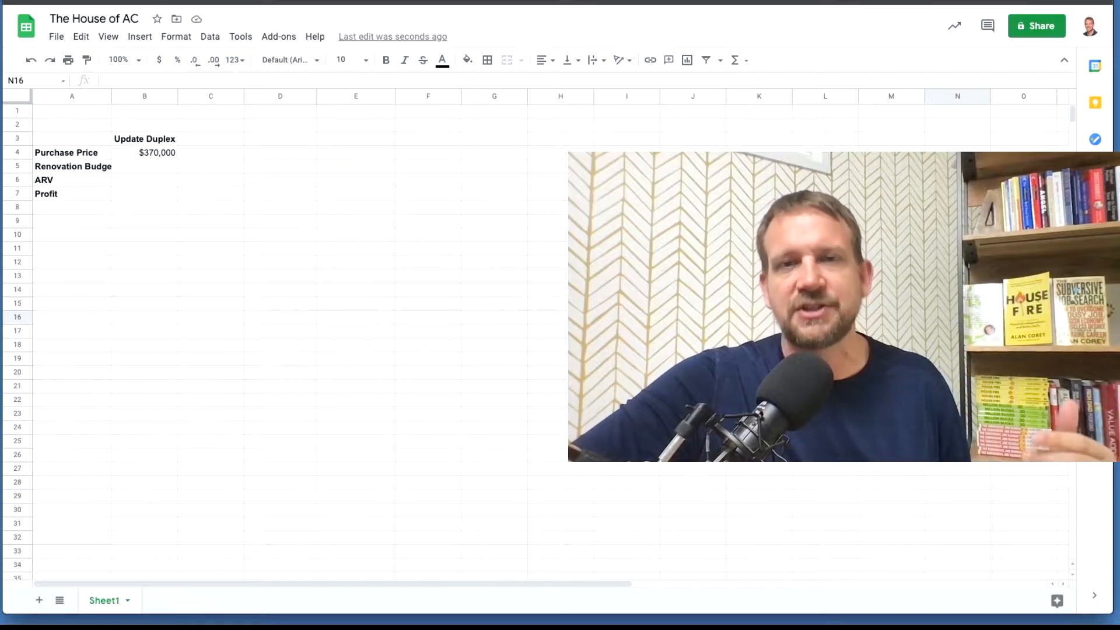
- Enter the $50,000 renovation budget and select the Update Duplex profit cell
{"action": "type", "text": "50000"}
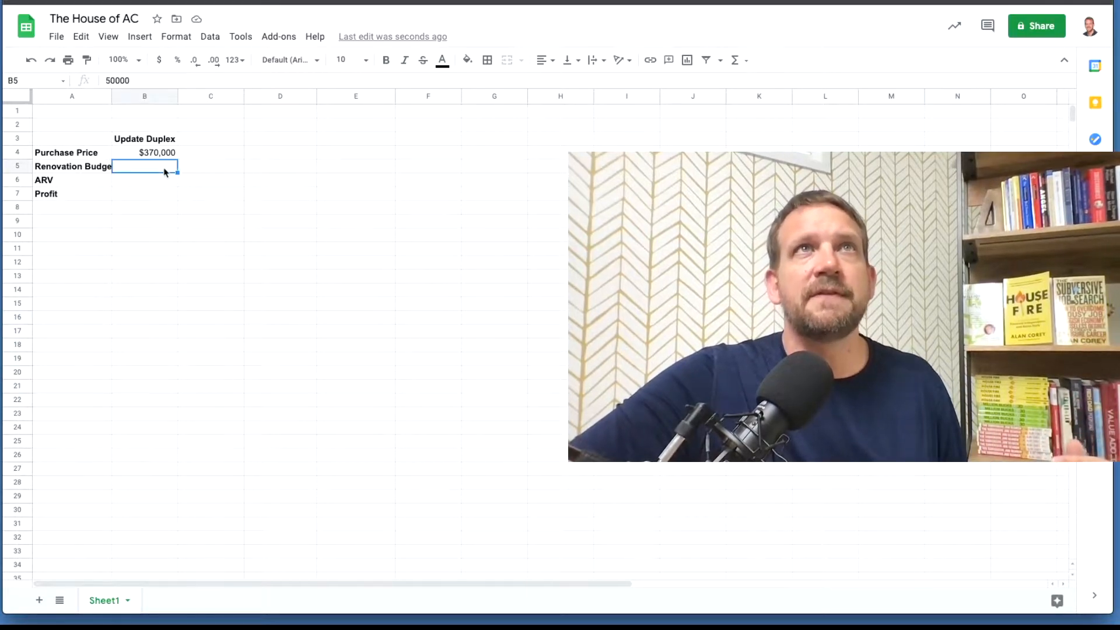
{"action": "left_click", "coordinate": [442, 59]}
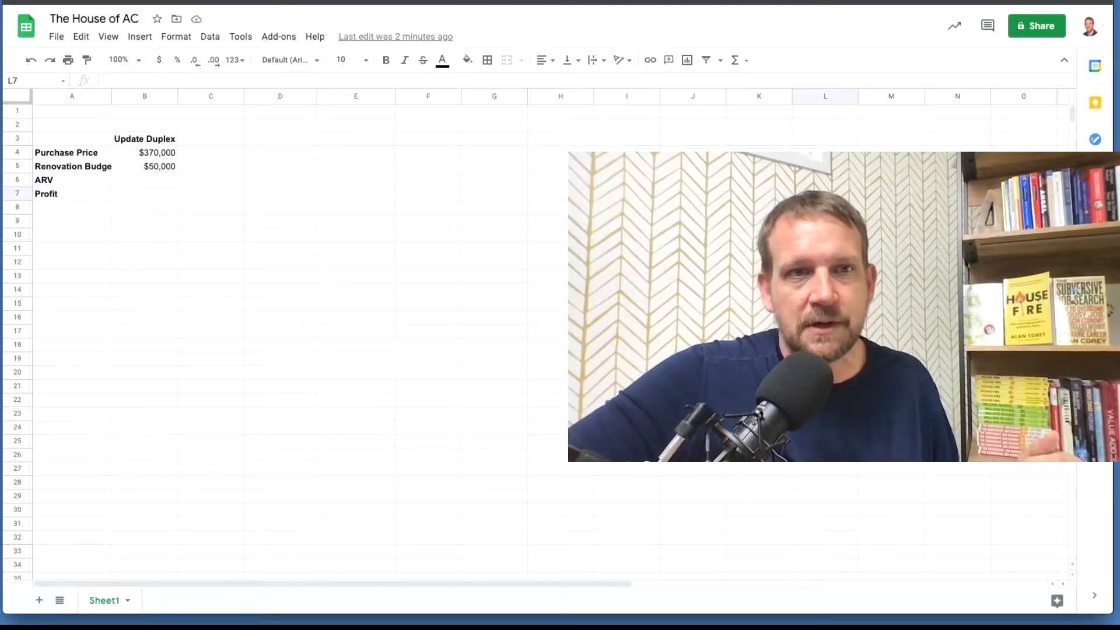
{"action": "left_click", "coordinate": [144, 166]}
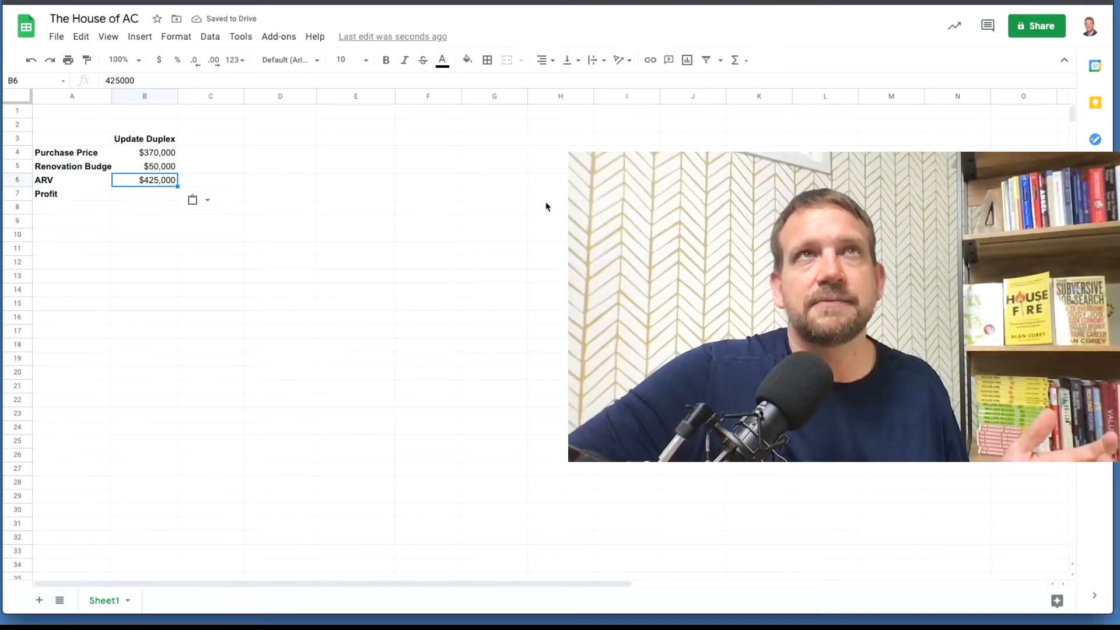
{"action": "left_click", "coordinate": [144, 194]}
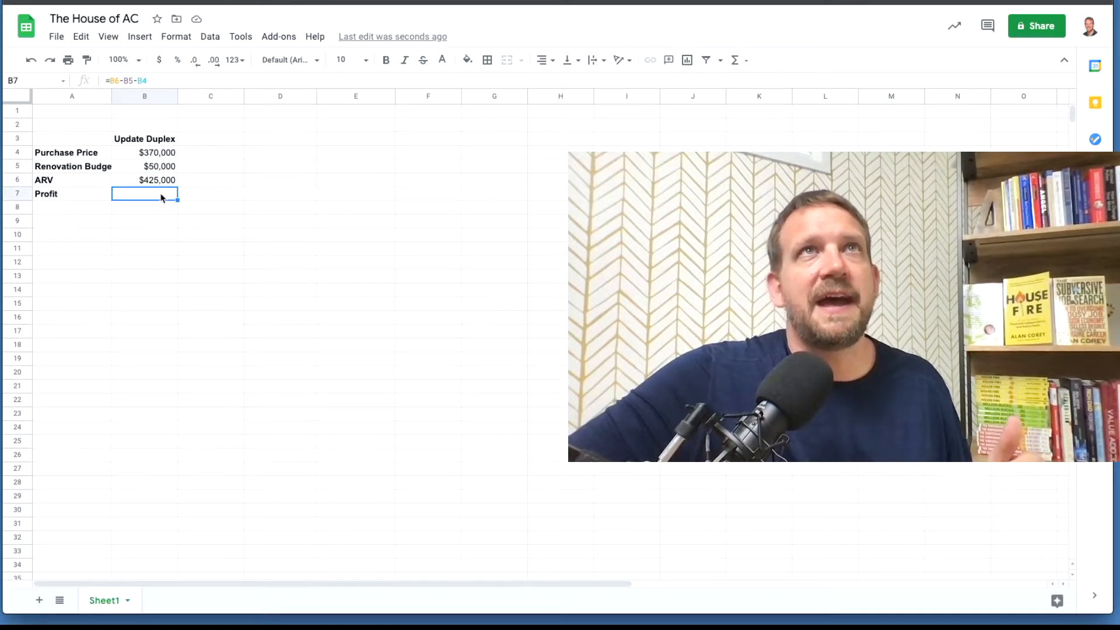
{"action": "left_click", "coordinate": [144, 180]}
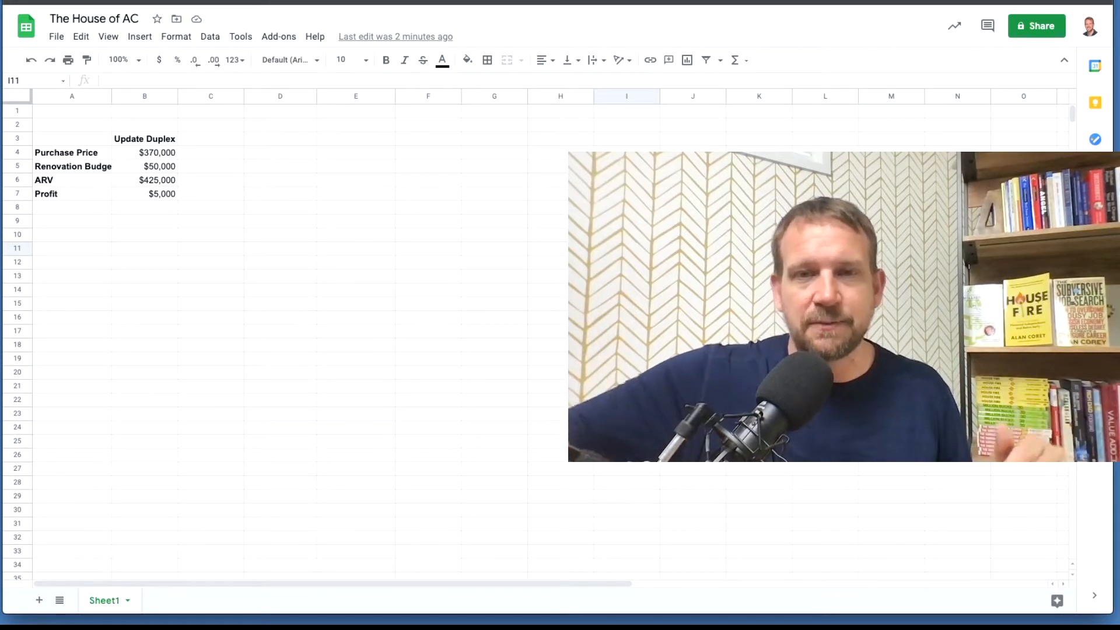
{"action": "mouse_move", "coordinate": [318, 243]}
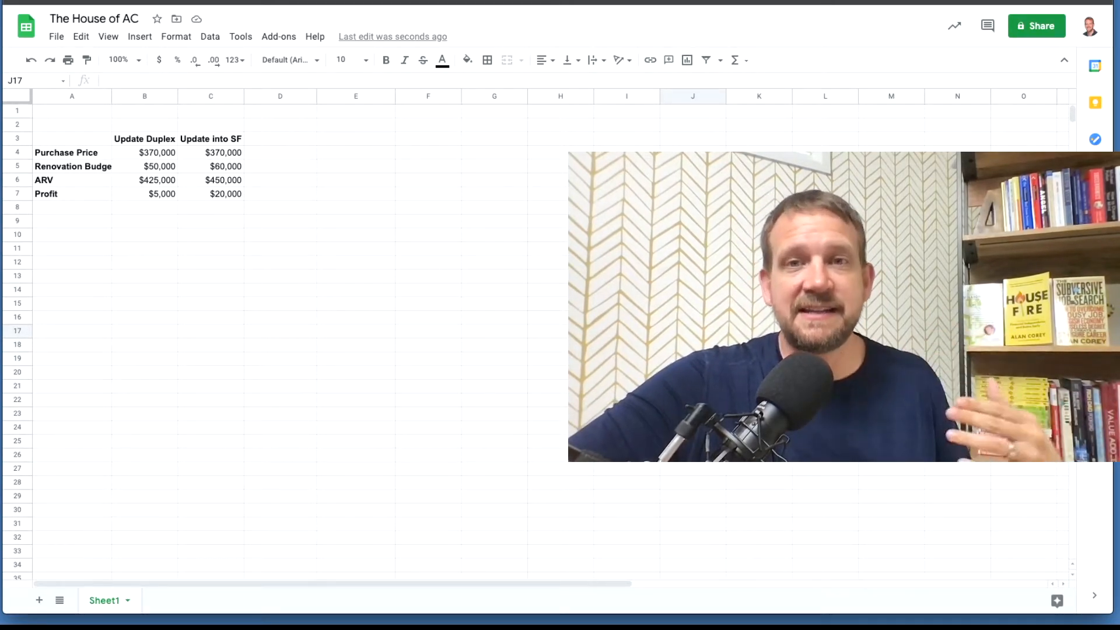
{"action": "mouse_move", "coordinate": [515, 347]}
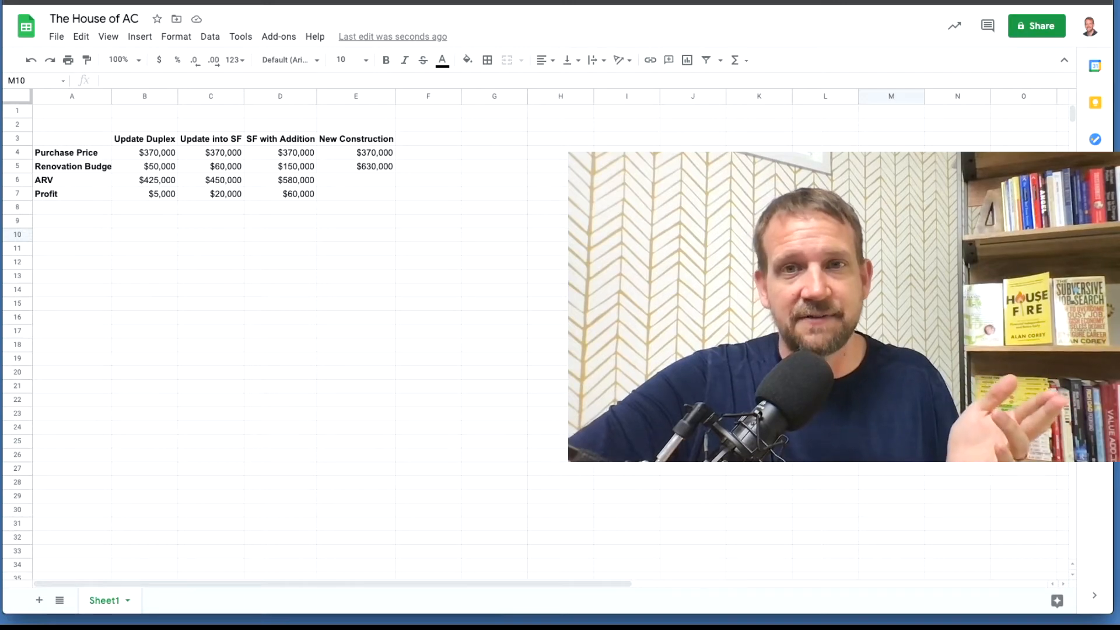
- Enter 1175000 as the New Construction ARV in cell E6
{"action": "type", "text": "1175000"}
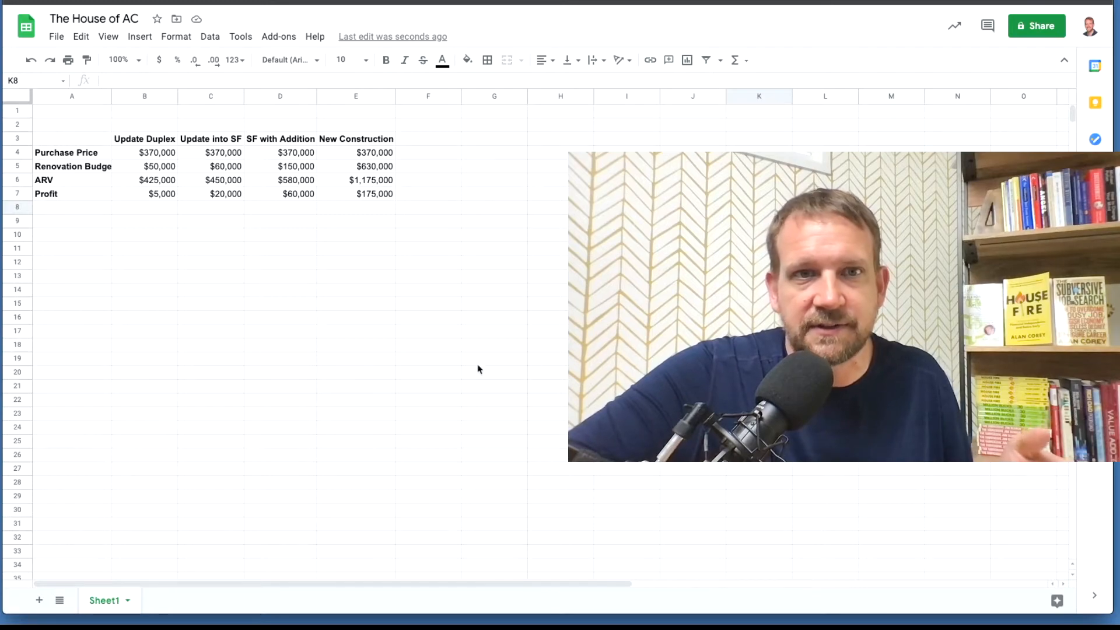
{"action": "mouse_move", "coordinate": [382, 208]}
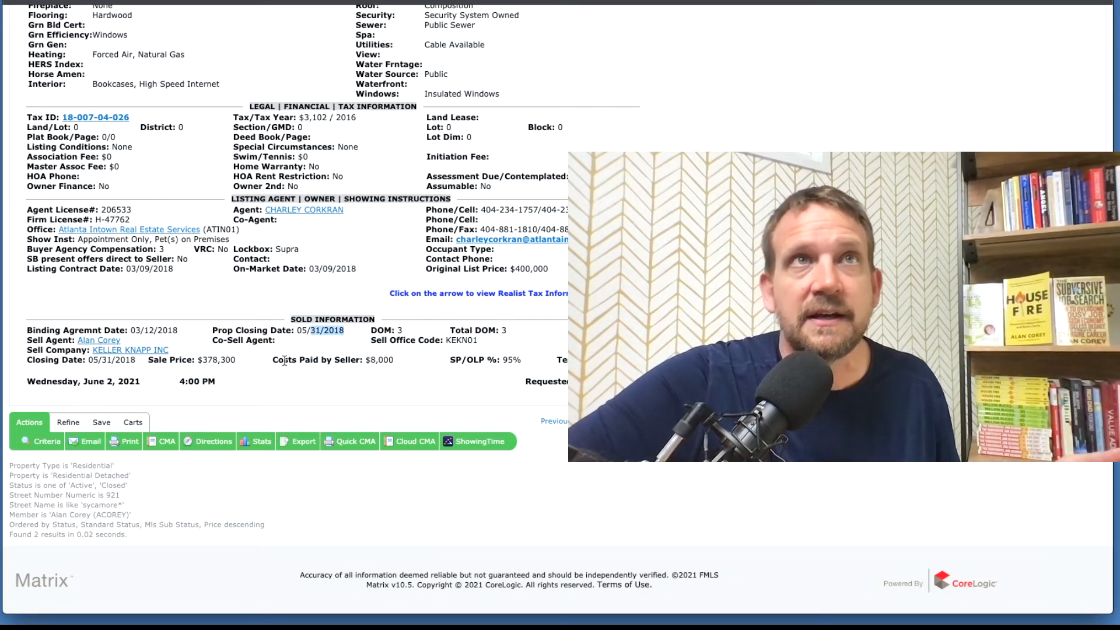
{"action": "double_click", "coordinate": [217, 360]}
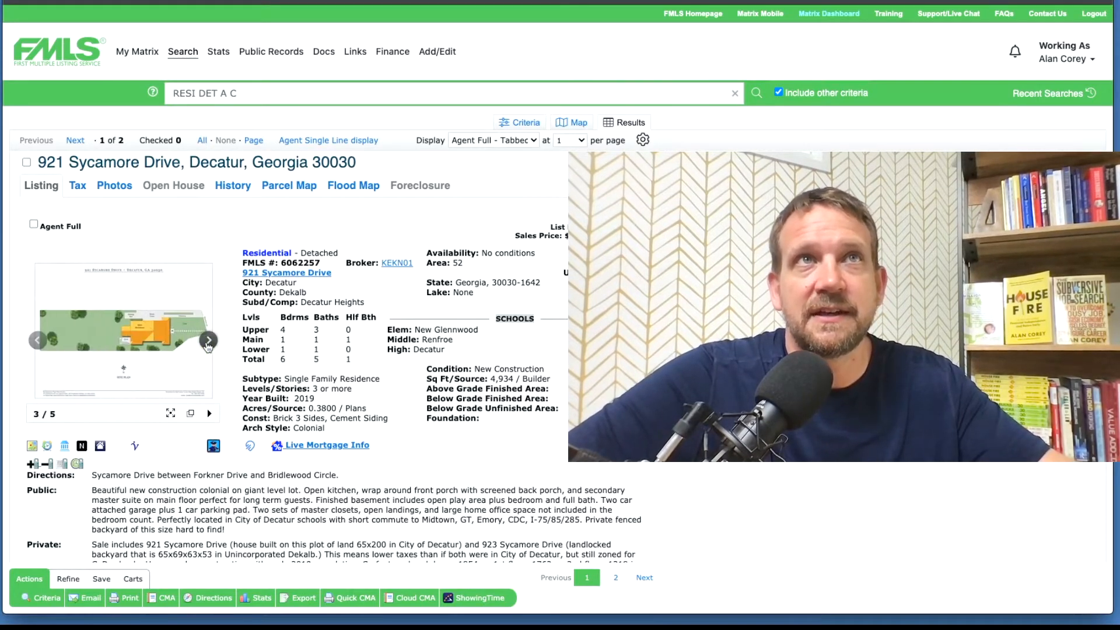
{"action": "left_click", "coordinate": [208, 341]}
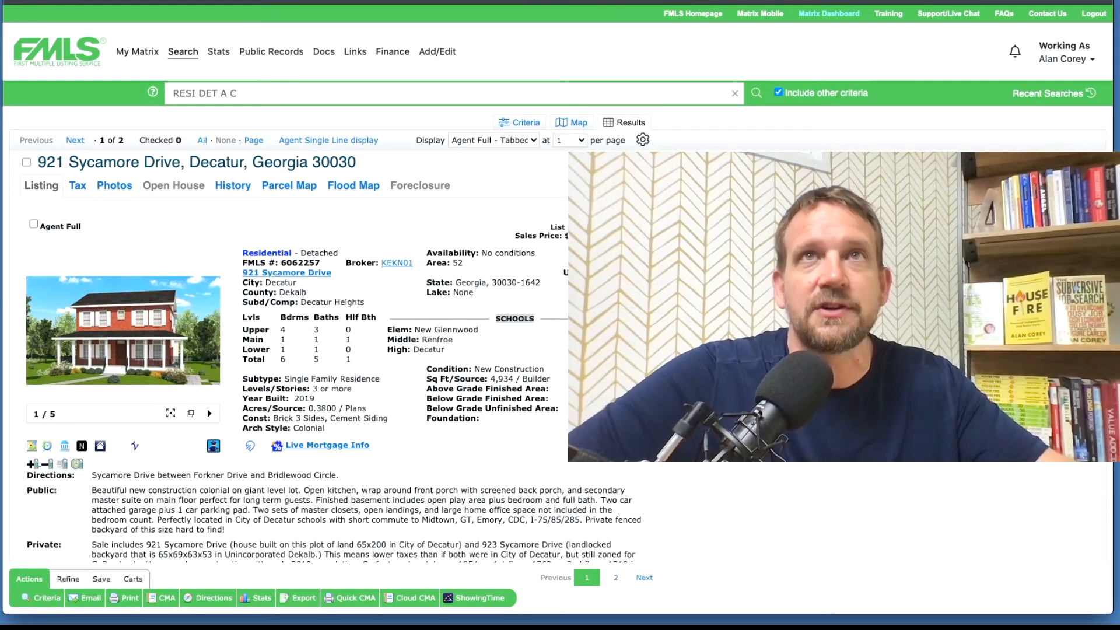
{"action": "scroll", "scroll_direction": "down", "scroll_amount": 3}
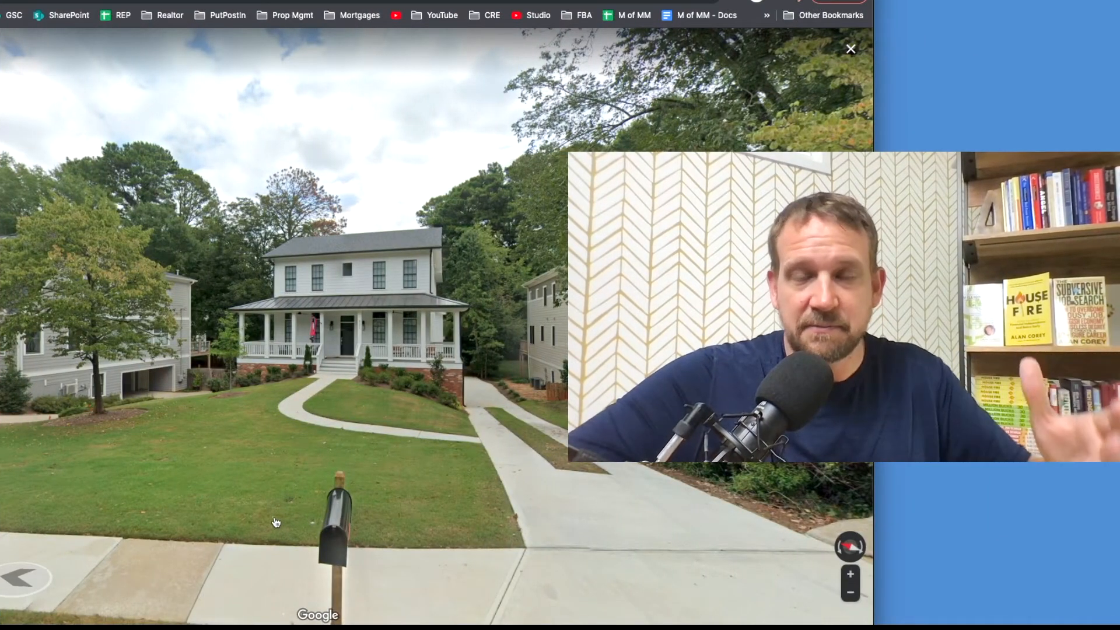
{"action": "mouse_move", "coordinate": [221, 432]}
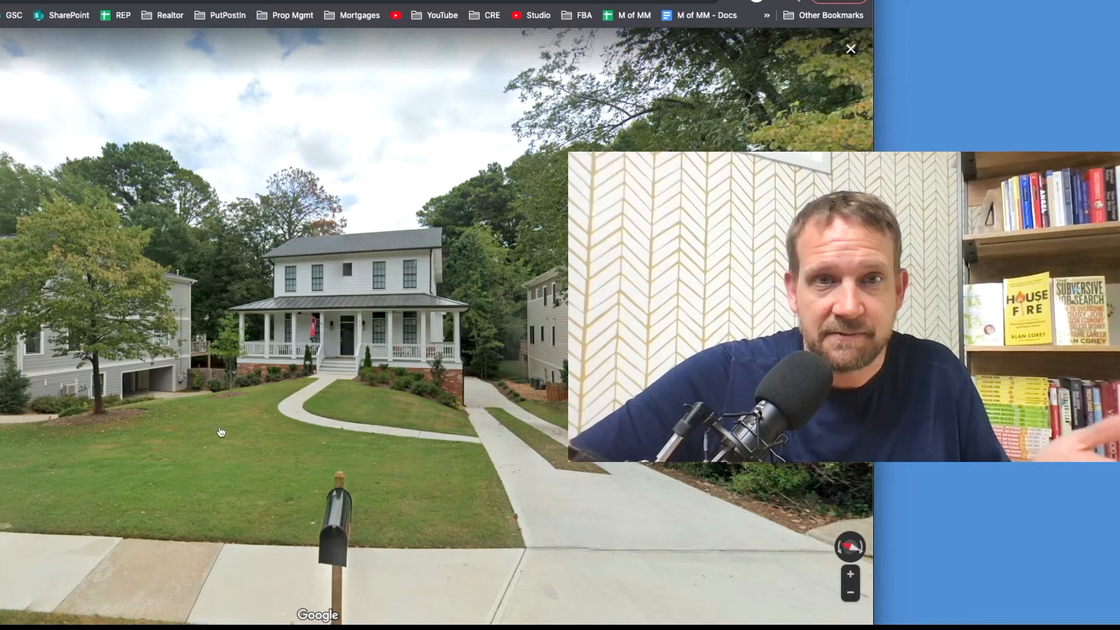
{"action": "mouse_move", "coordinate": [384, 389]}
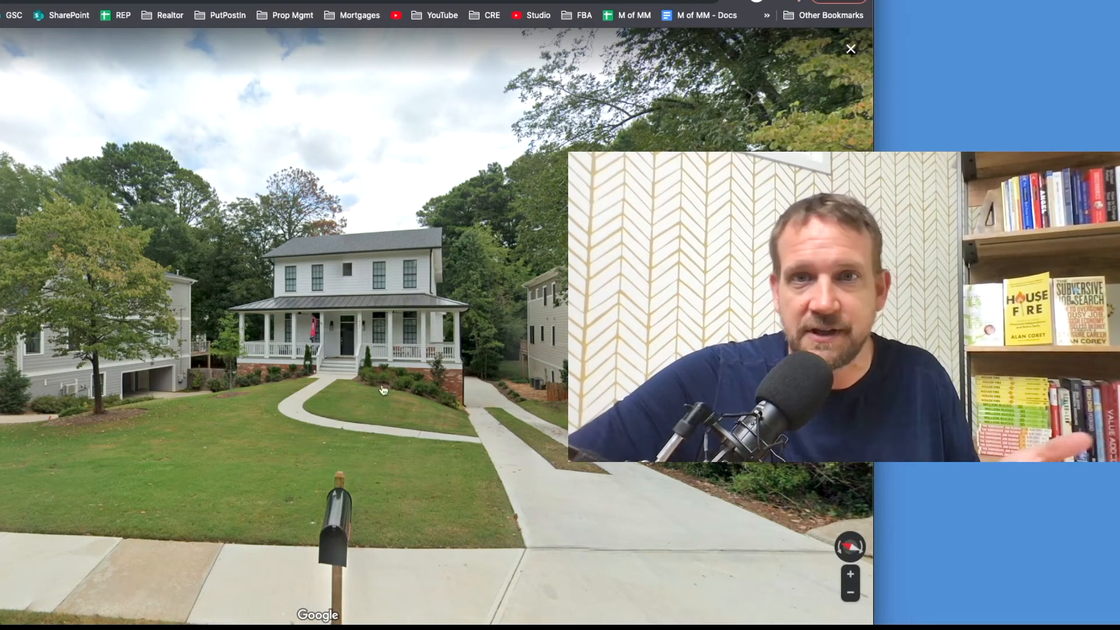